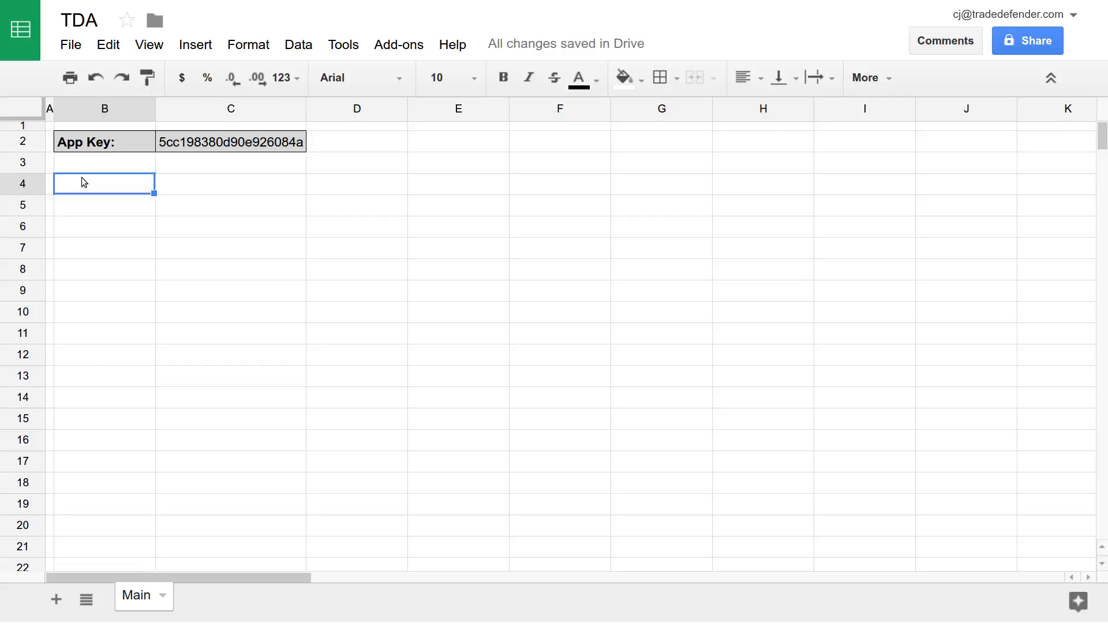
- In B4, start =BalanceSheets with app key cell C2 and ticker "TWTR"
text(=BalanceSheets()
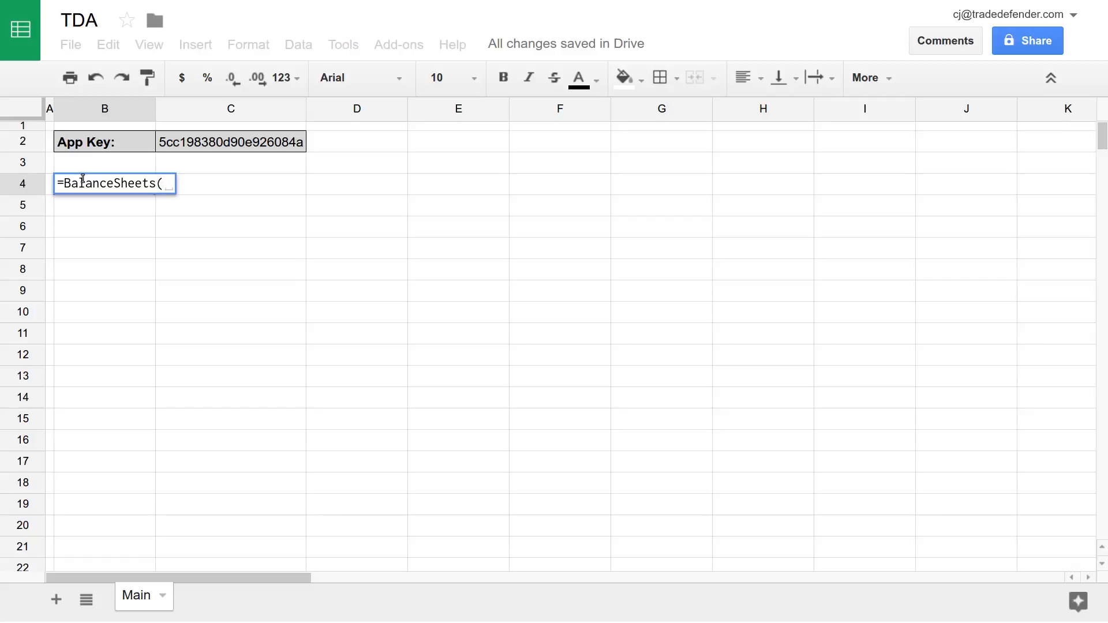
text(C2,)
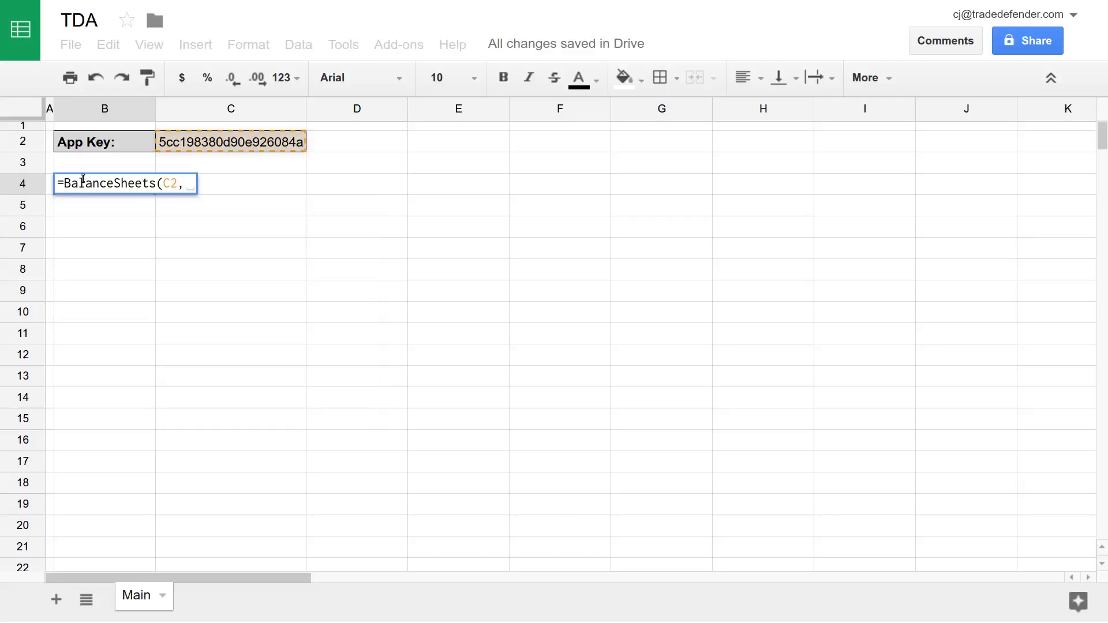
text(")
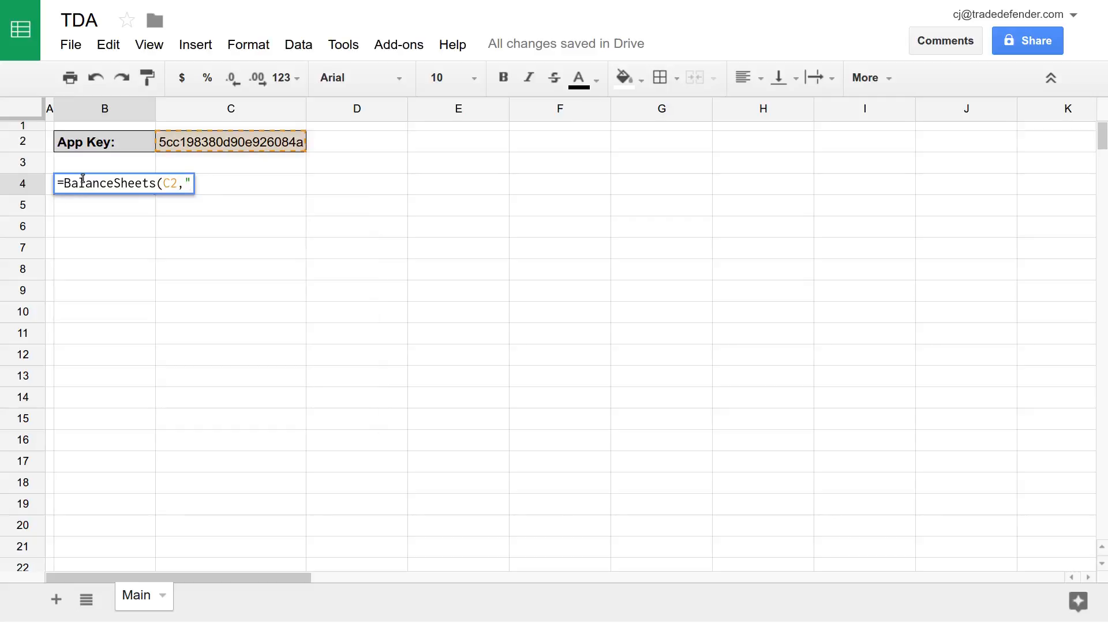
text(TWTR")
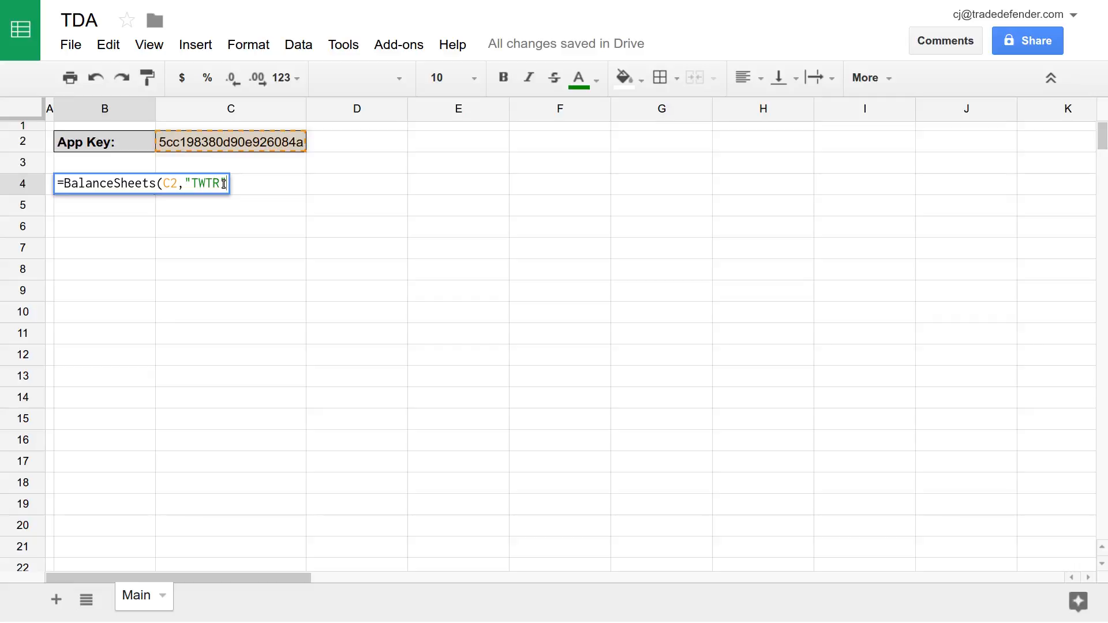
text(,")
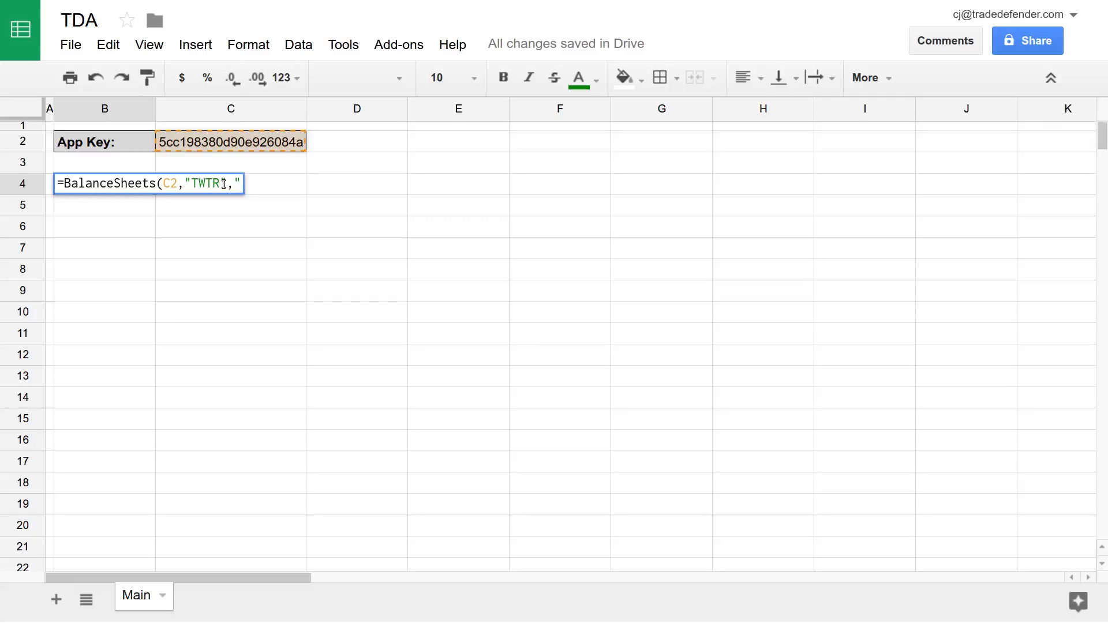
- Add the start date "2013-02-10" as the next formula argument
text(2013)
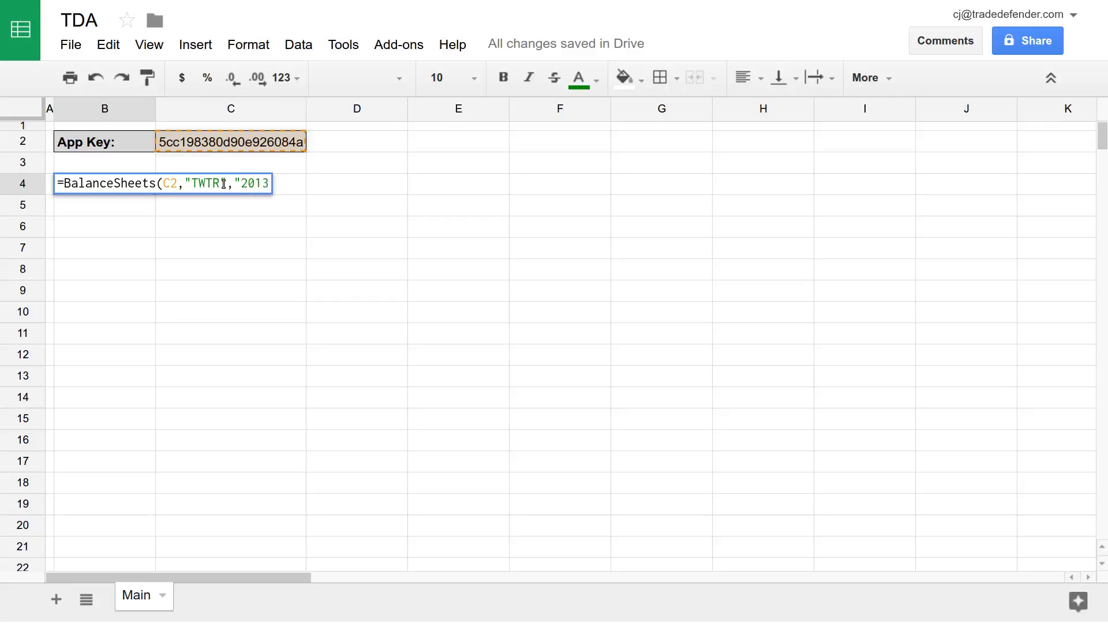
text(-)
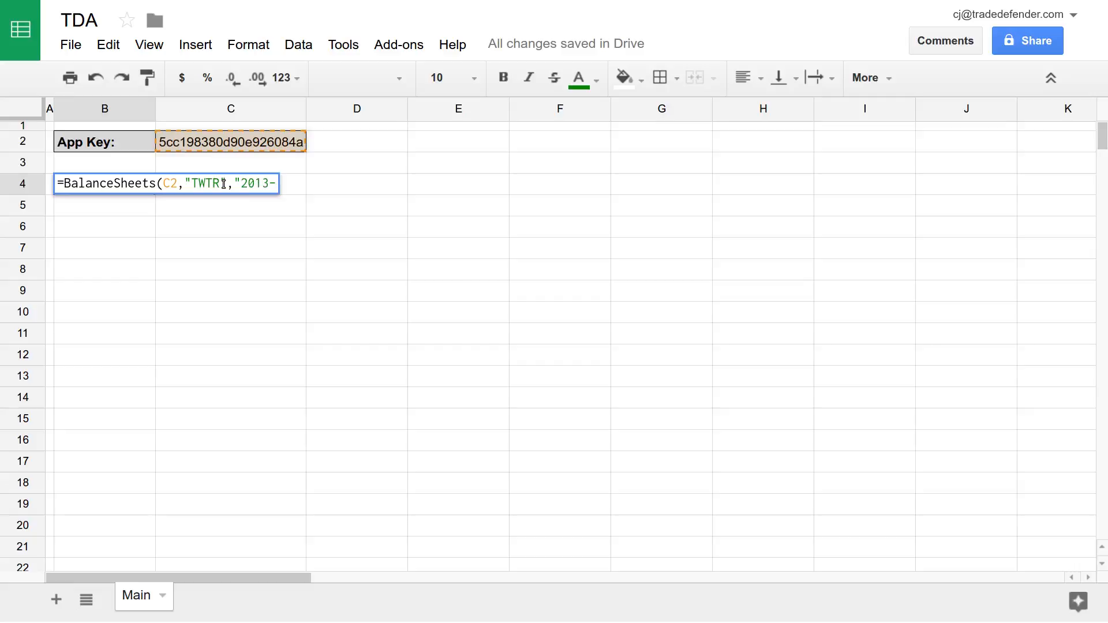
text(02)
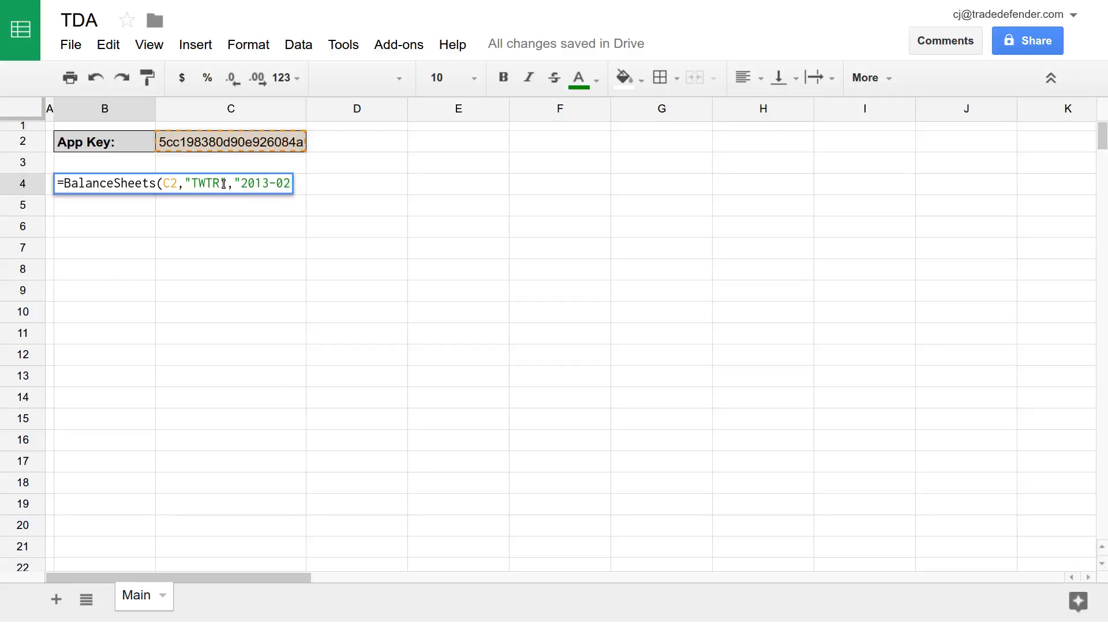
text(-)
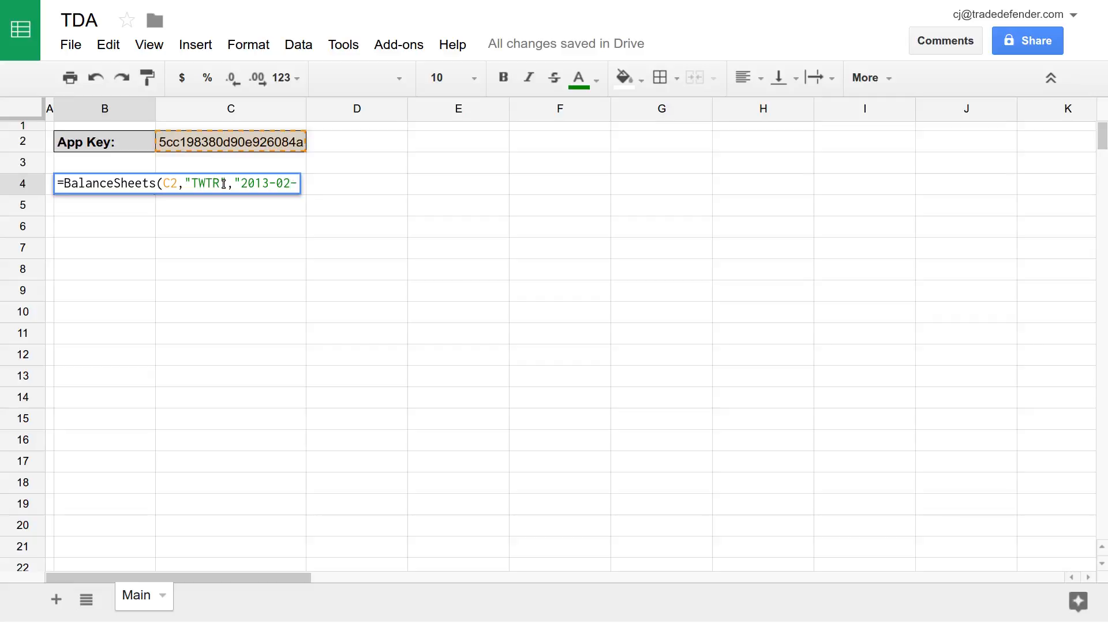
text(0)
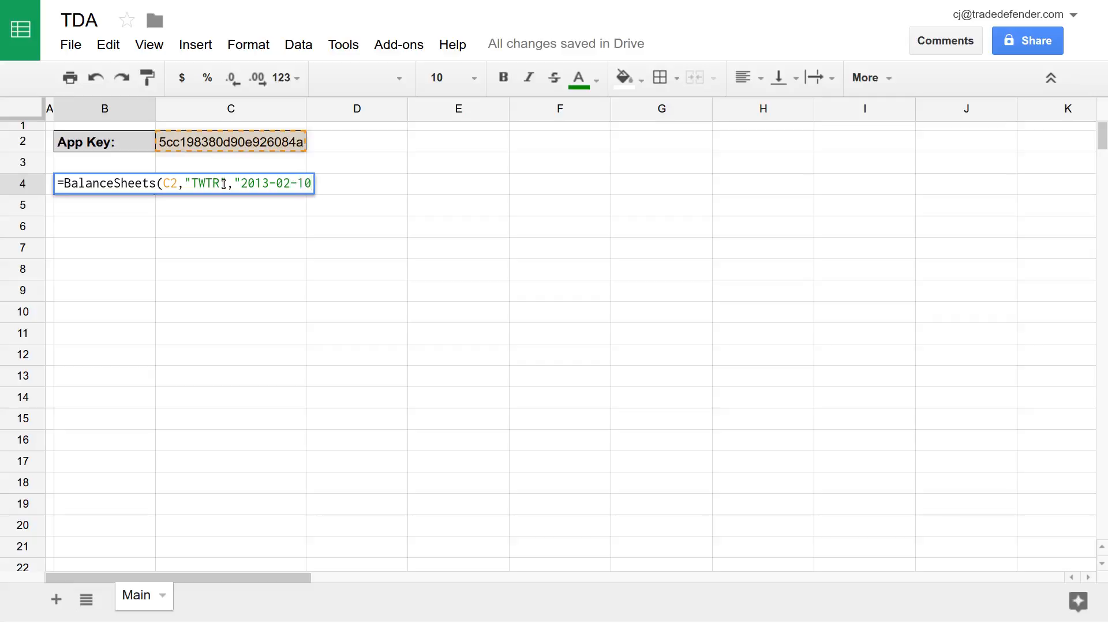
text(")
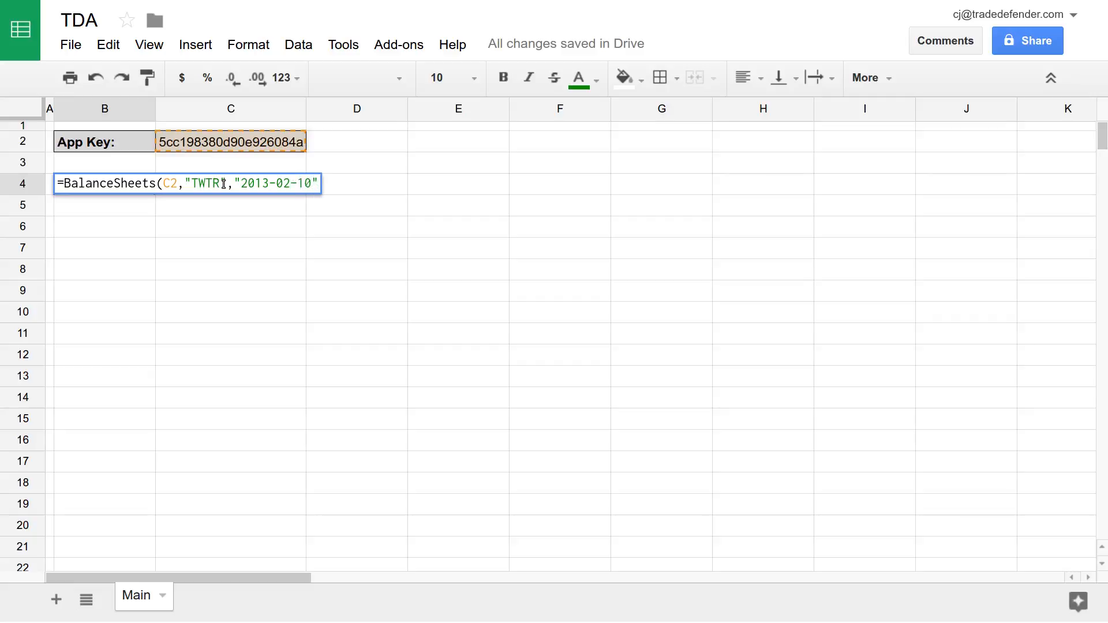
text(,)
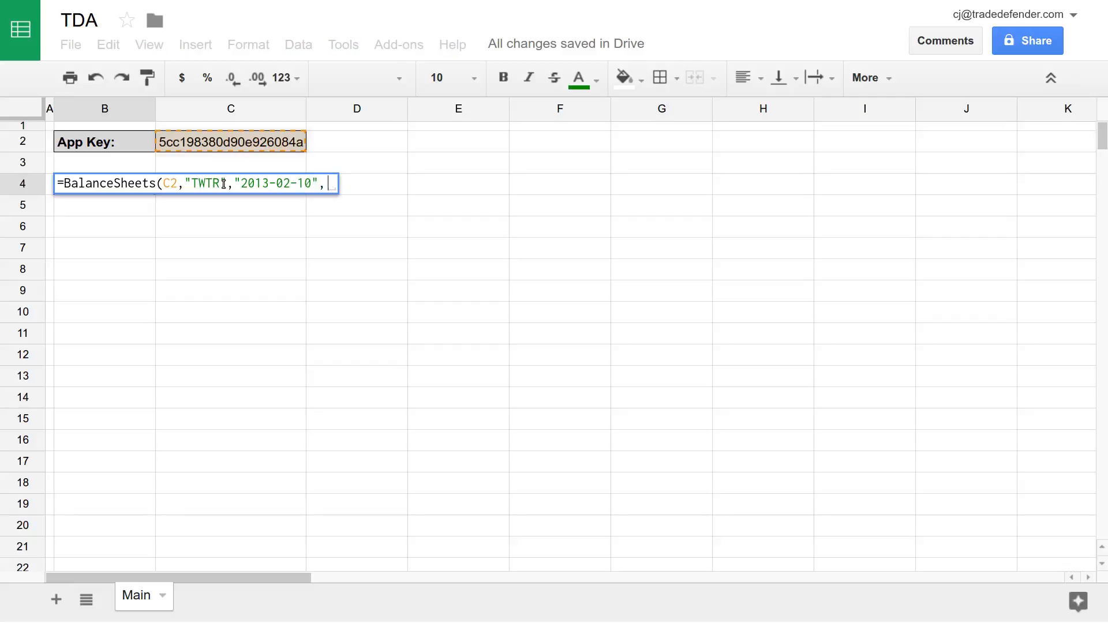
- Add end date "2014-03-10" and sort order "desc" to the BalanceSheets formula
text("w)
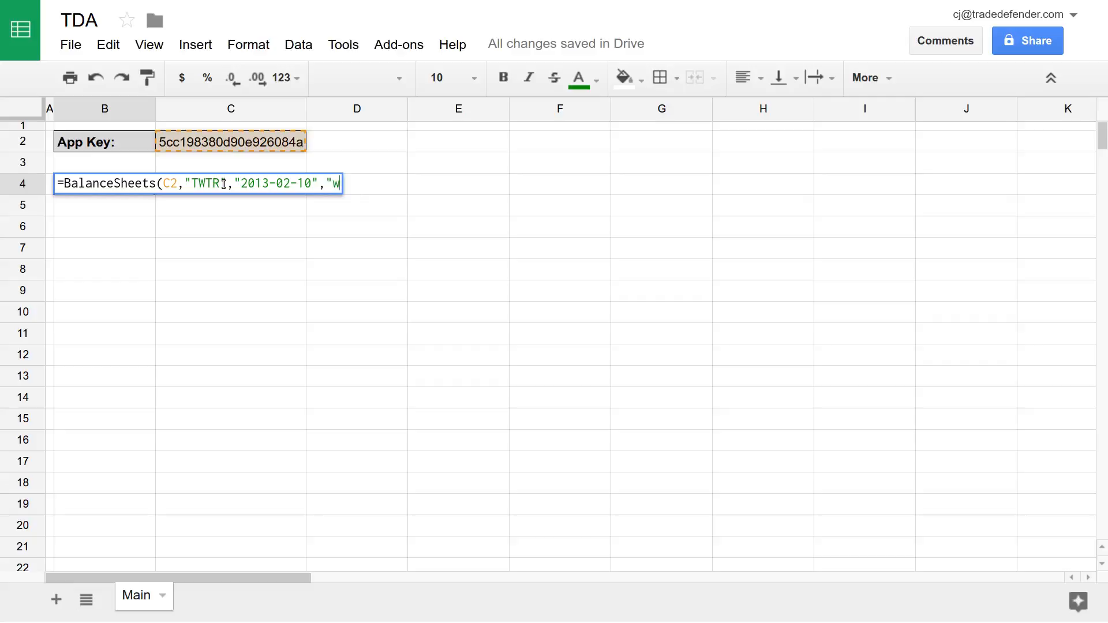
text(2014-03-10")
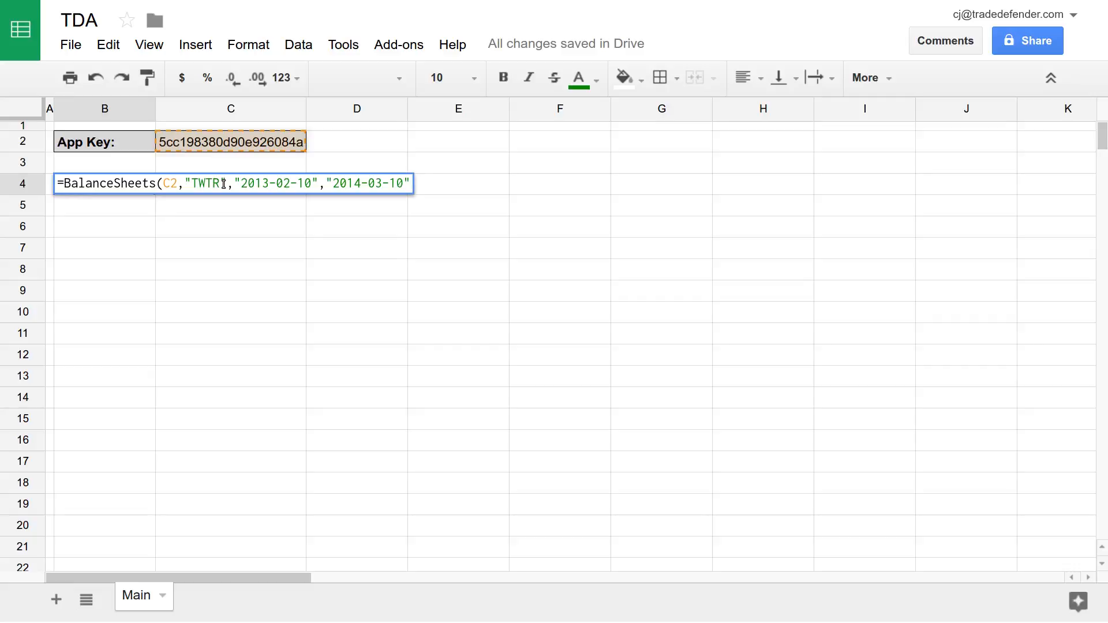
text(,)
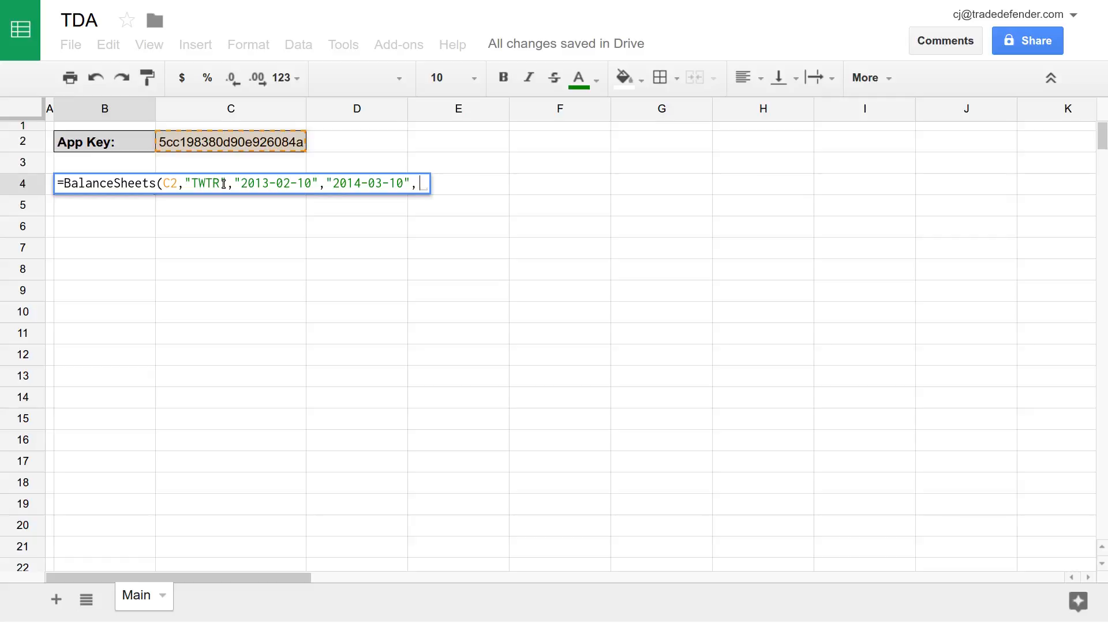
text(")
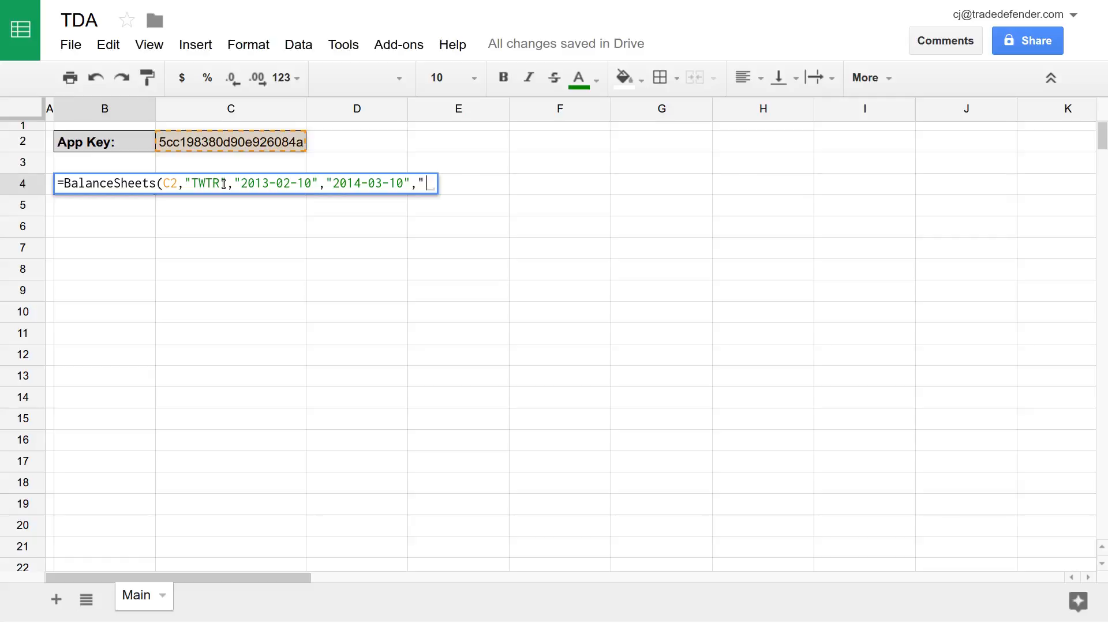
text(asc)
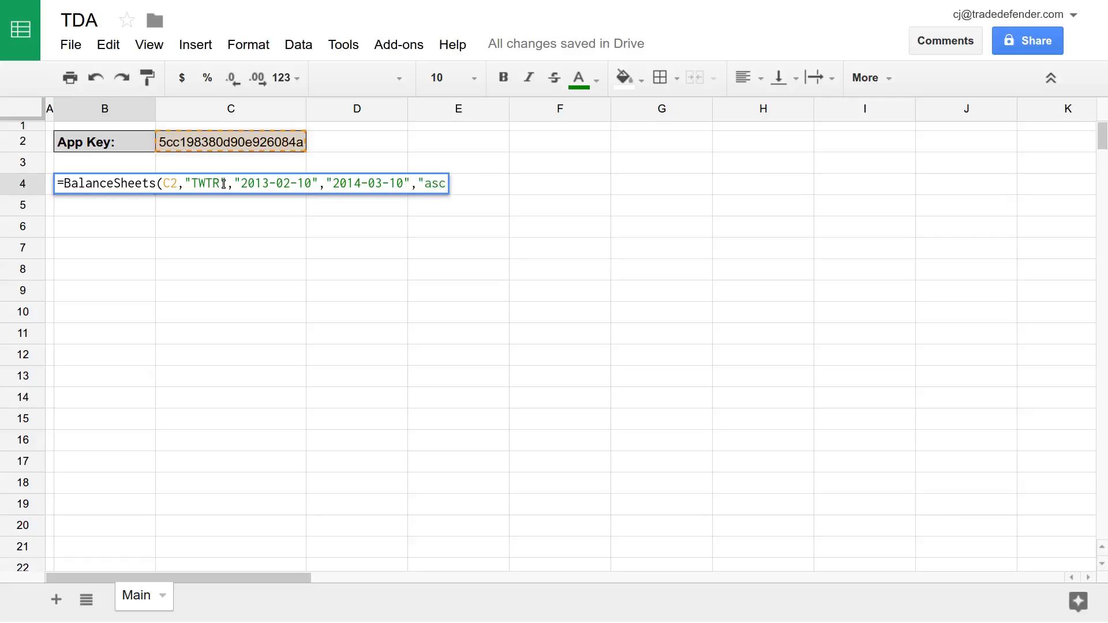
text(desc)
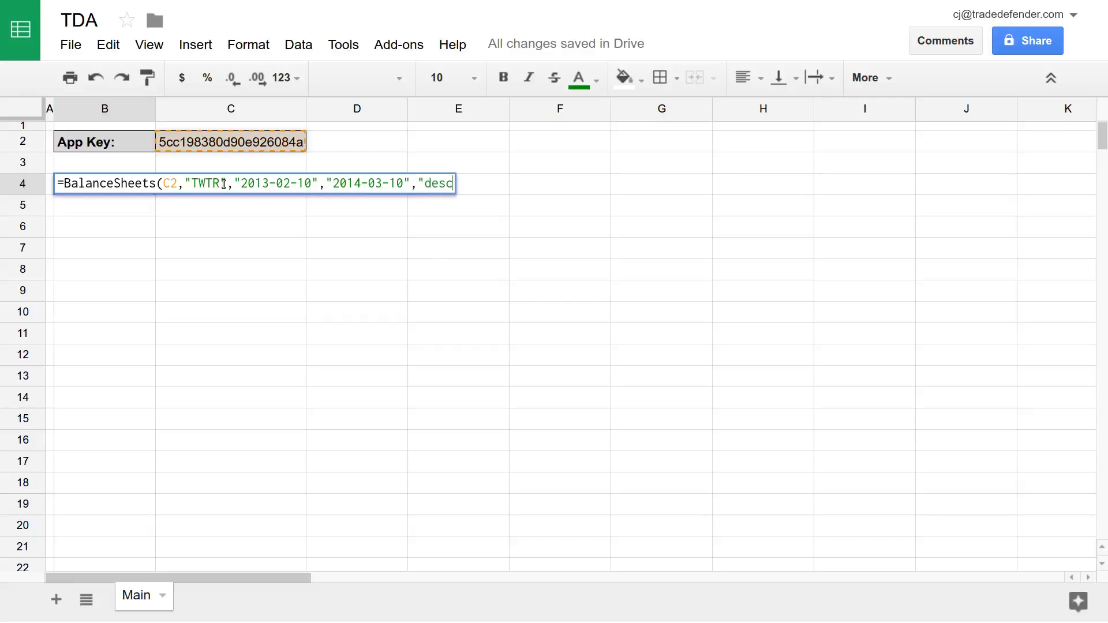
text(")
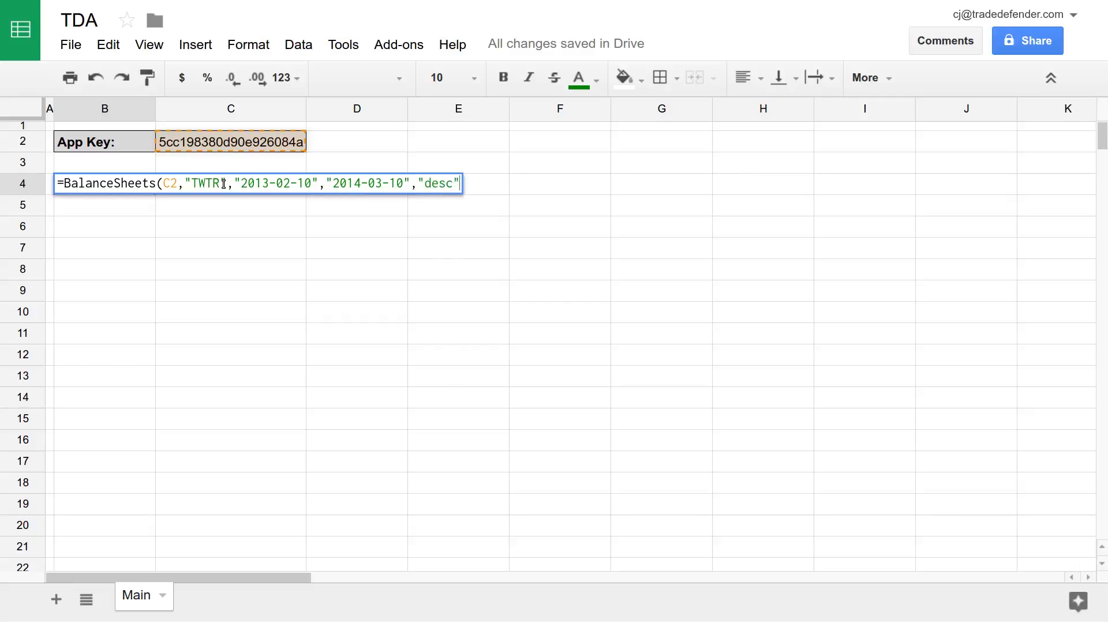
text(,)
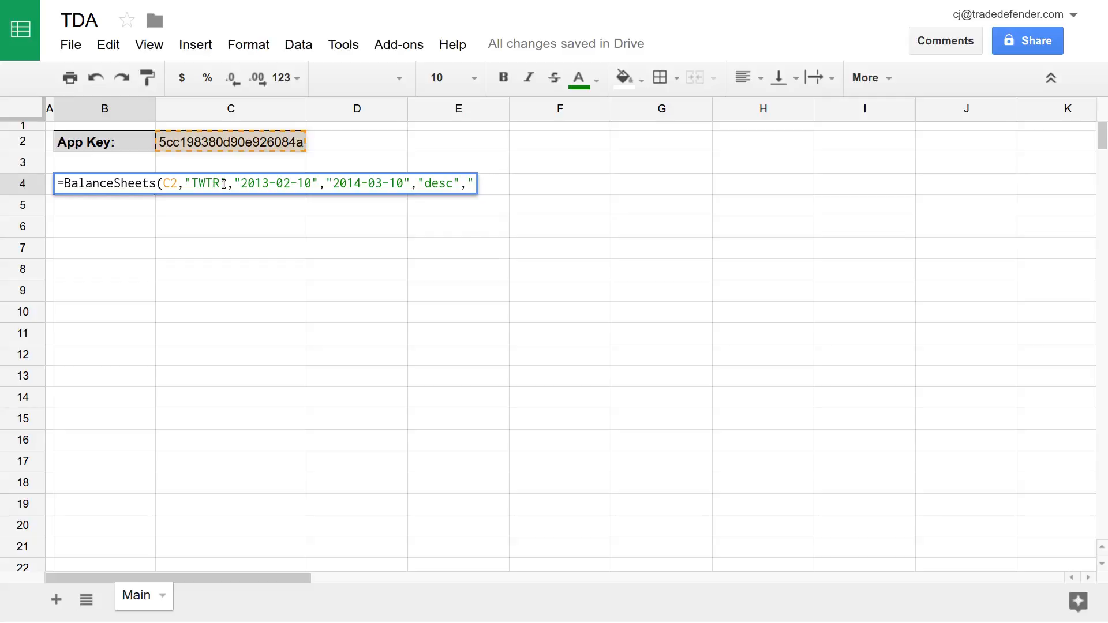
- Add the field list "per_end_date,lt_liabilities,net_common_stock" as the next argument
text("per)
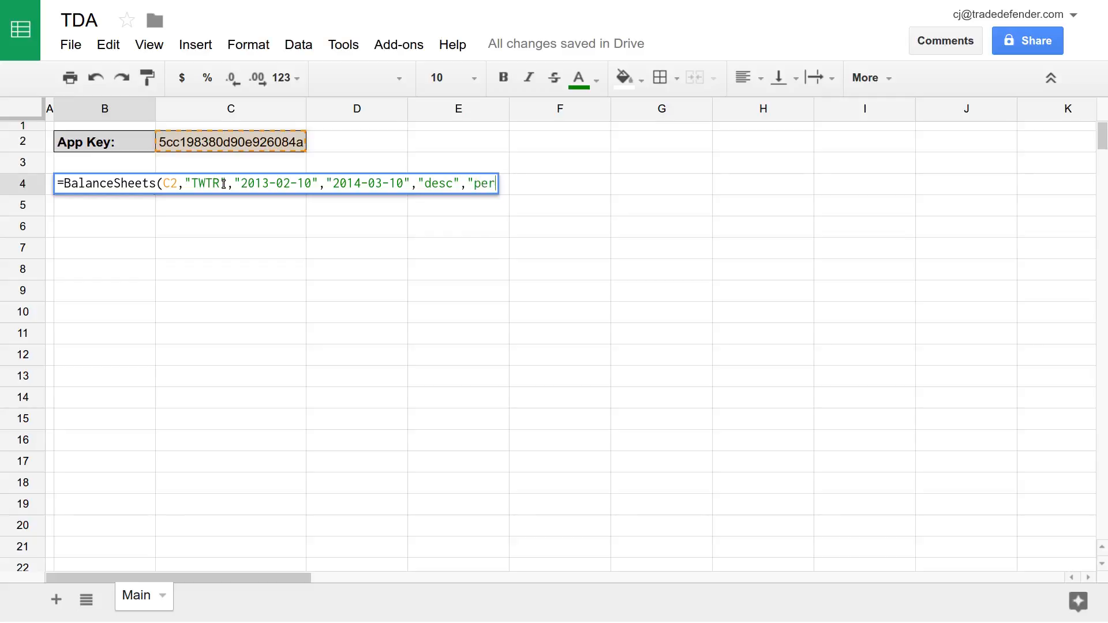
text(_e)
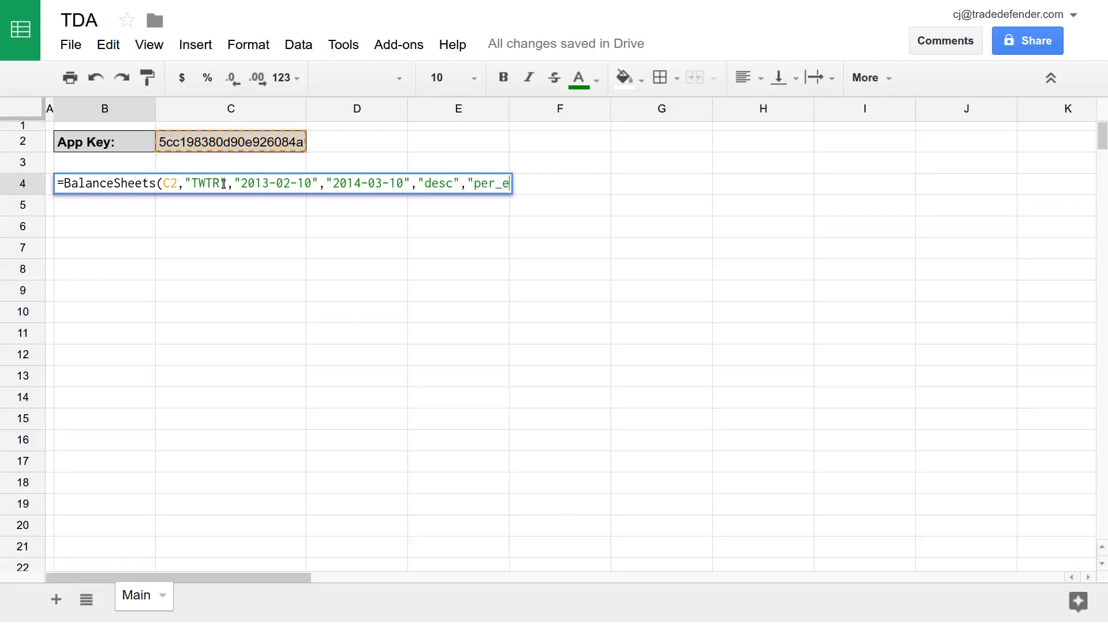
text(nd_date,l)
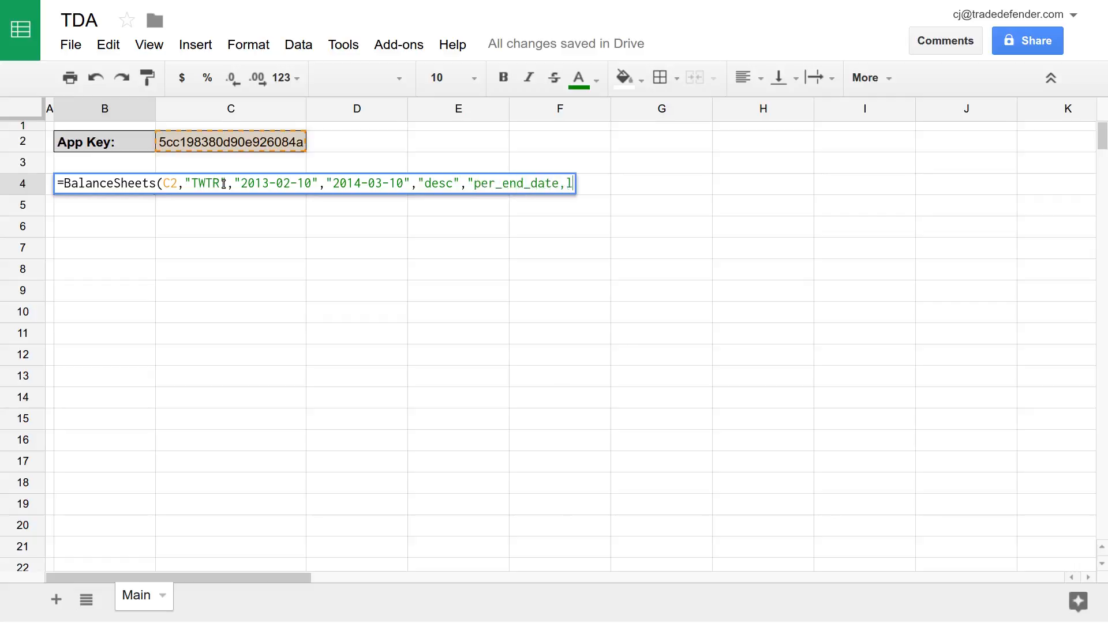
text(t_liabilities,)
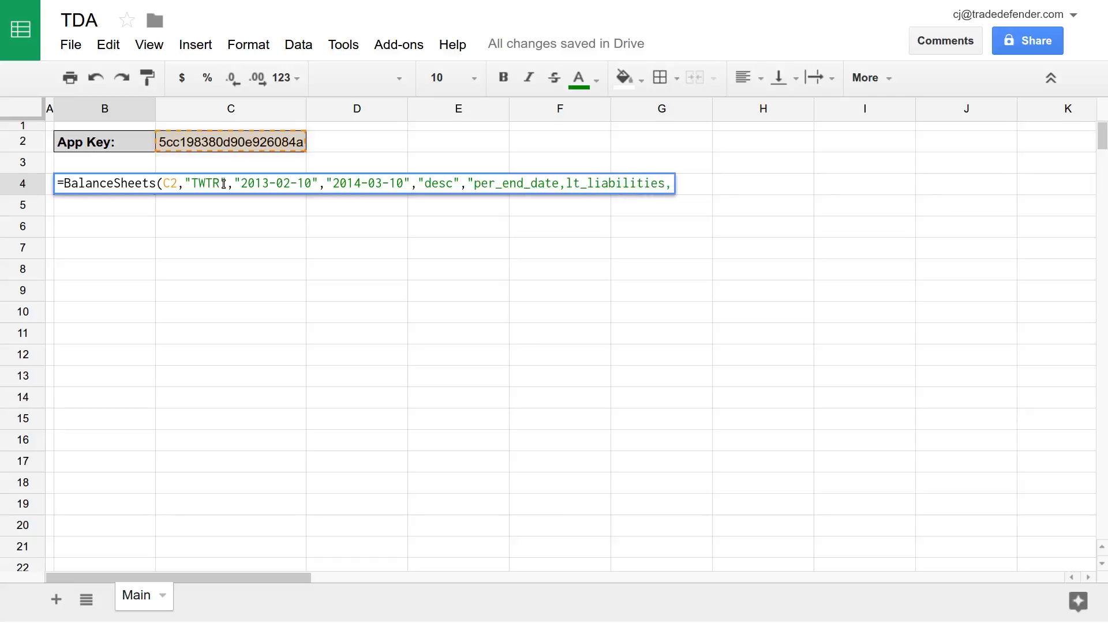
text(net_common)
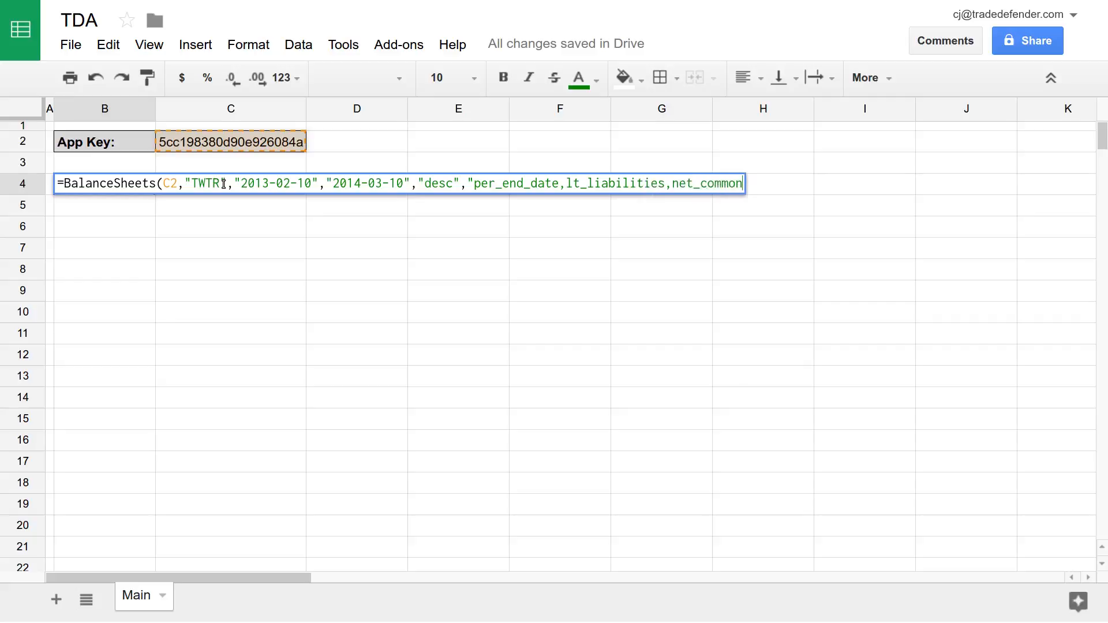
text(_stock)
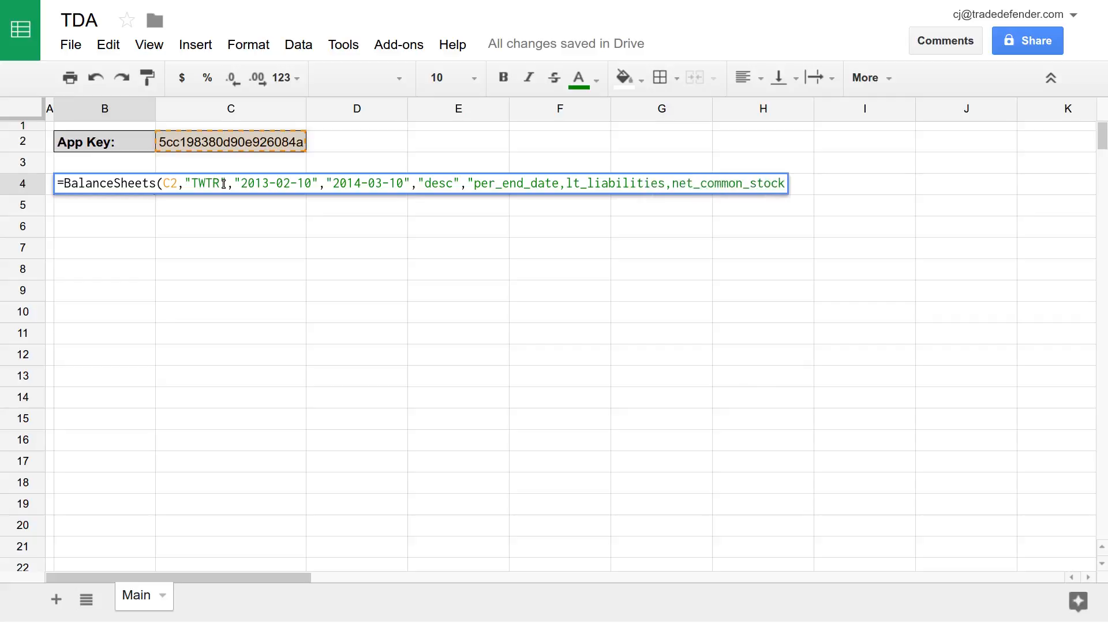
text(")
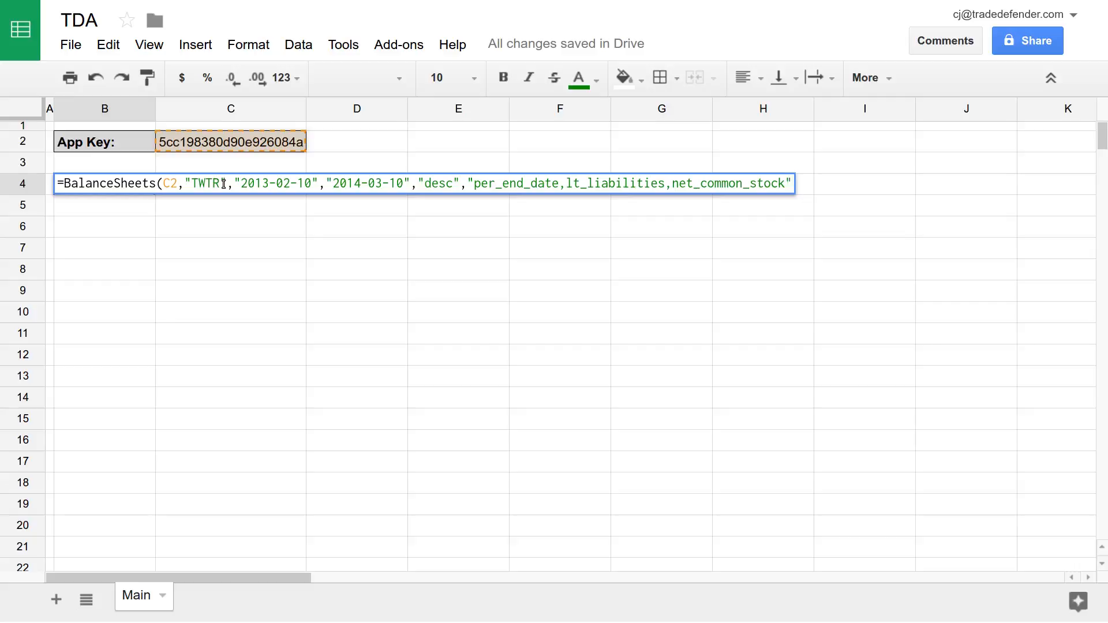
text(,)
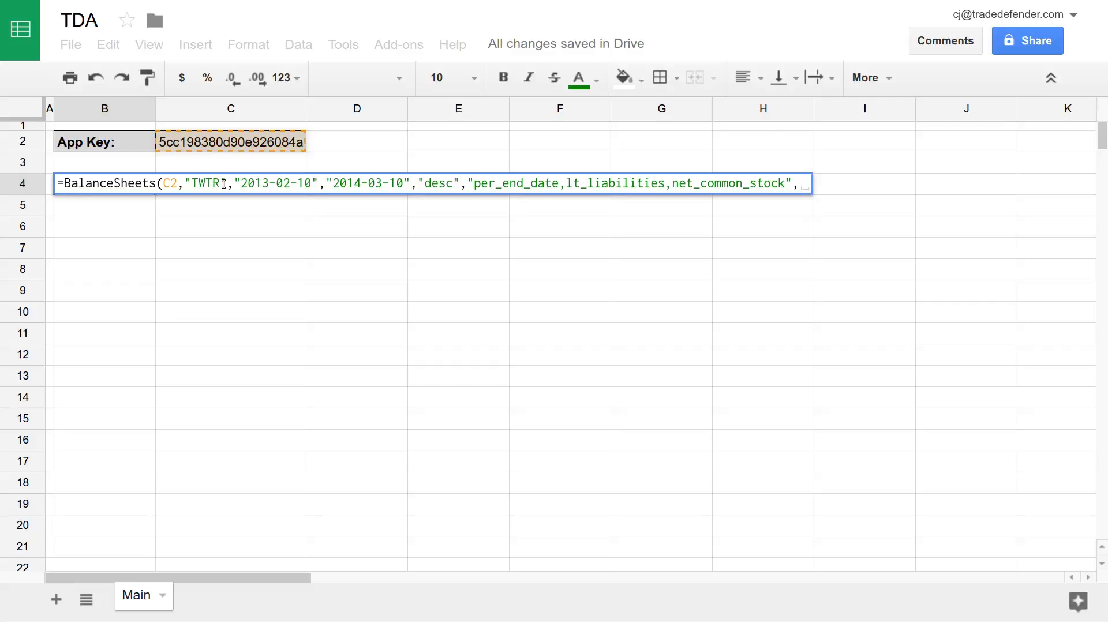
- Add the 0 and "Q" arguments, fixing typing mistakes along the way
text(0)
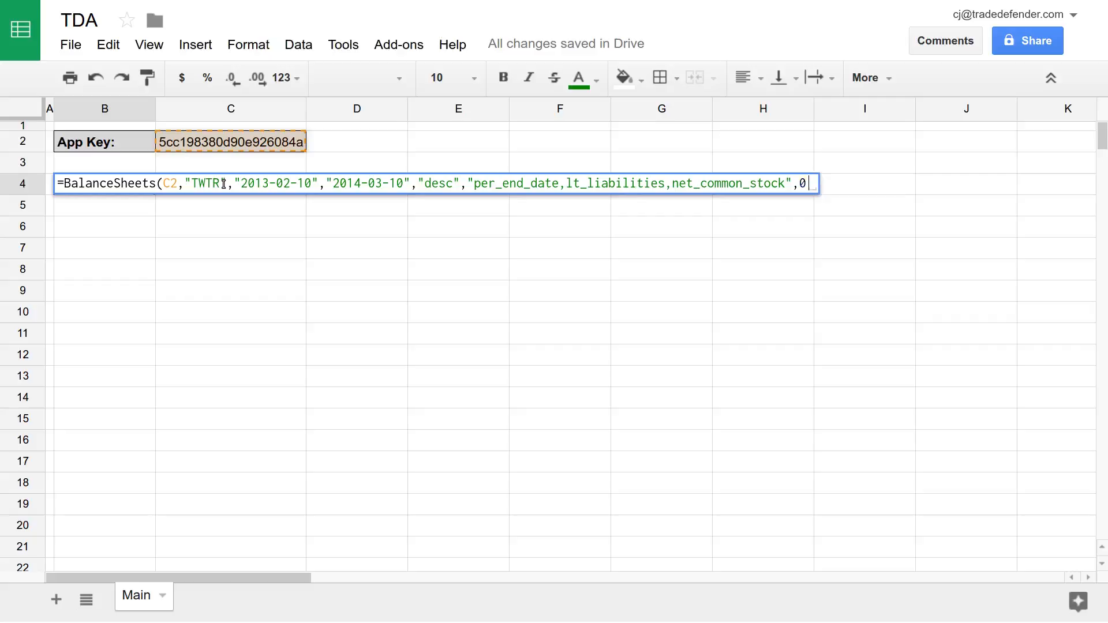
key(Backspace)
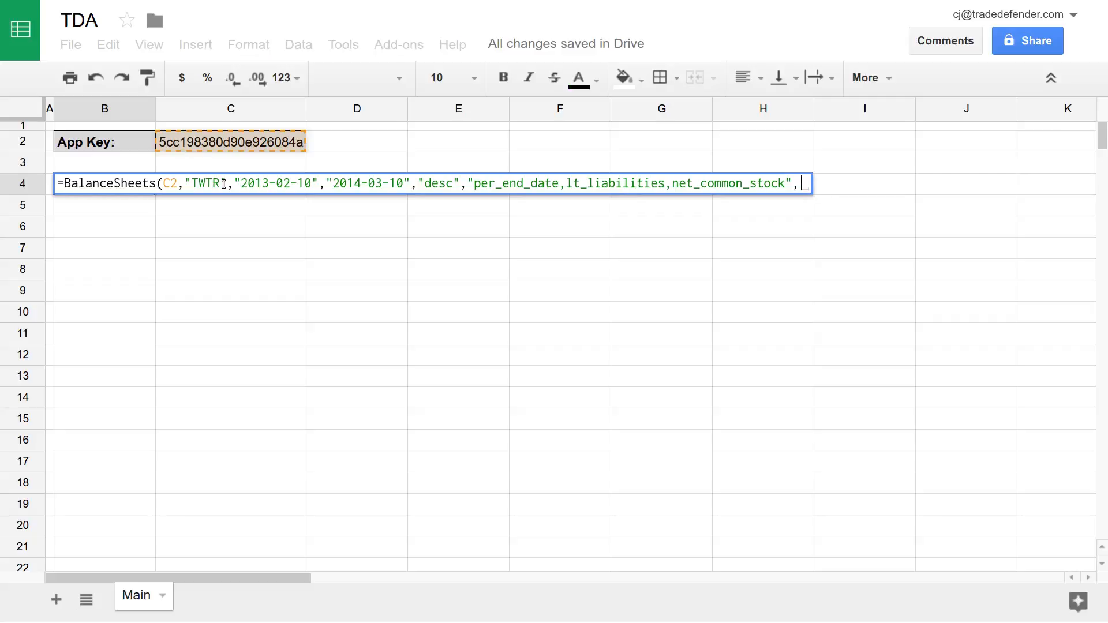
text(0,)
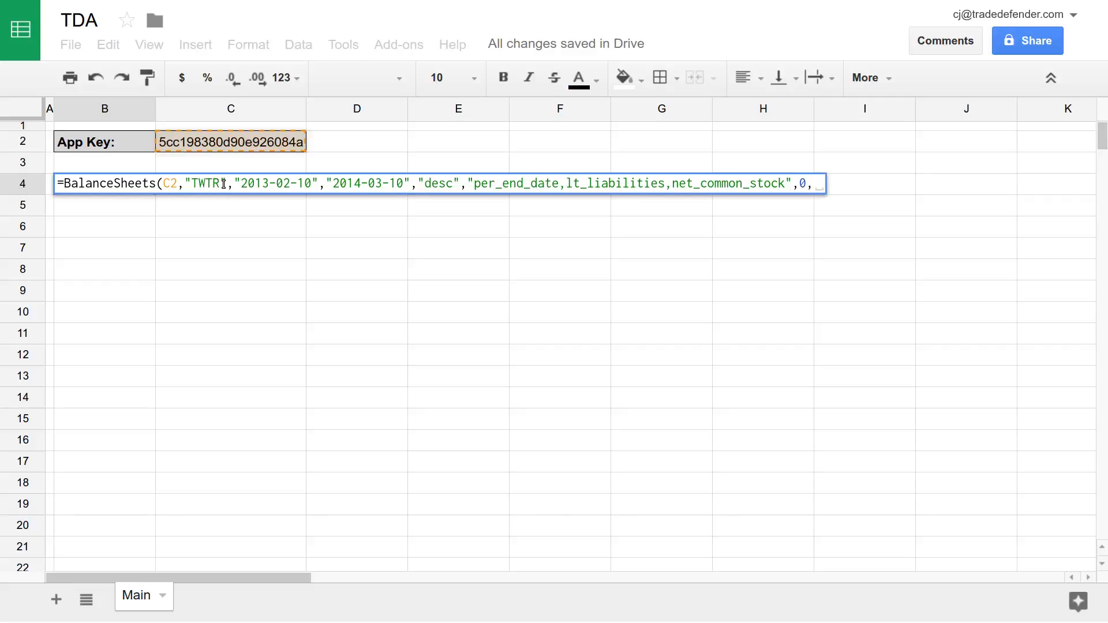
text("Q")
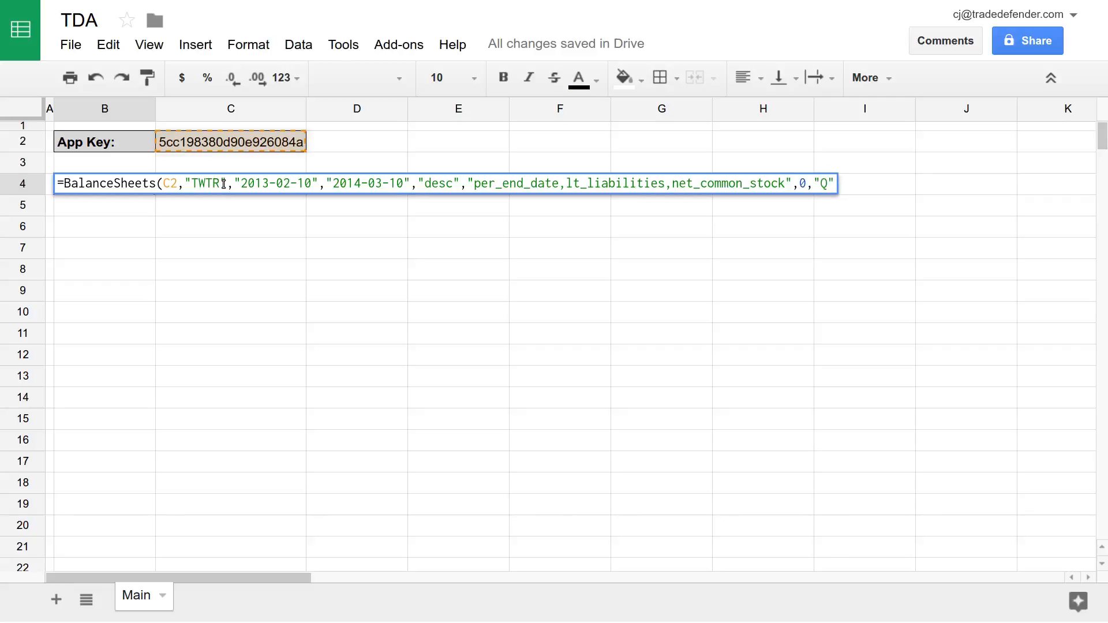
key(Backspace)
text(A)
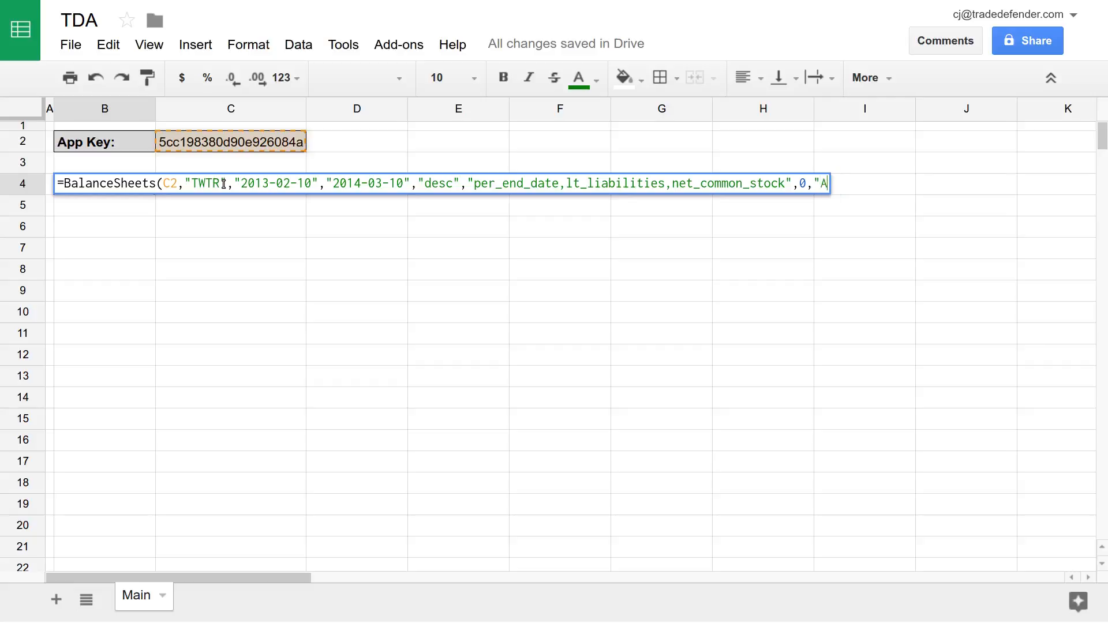
key(Backspace)
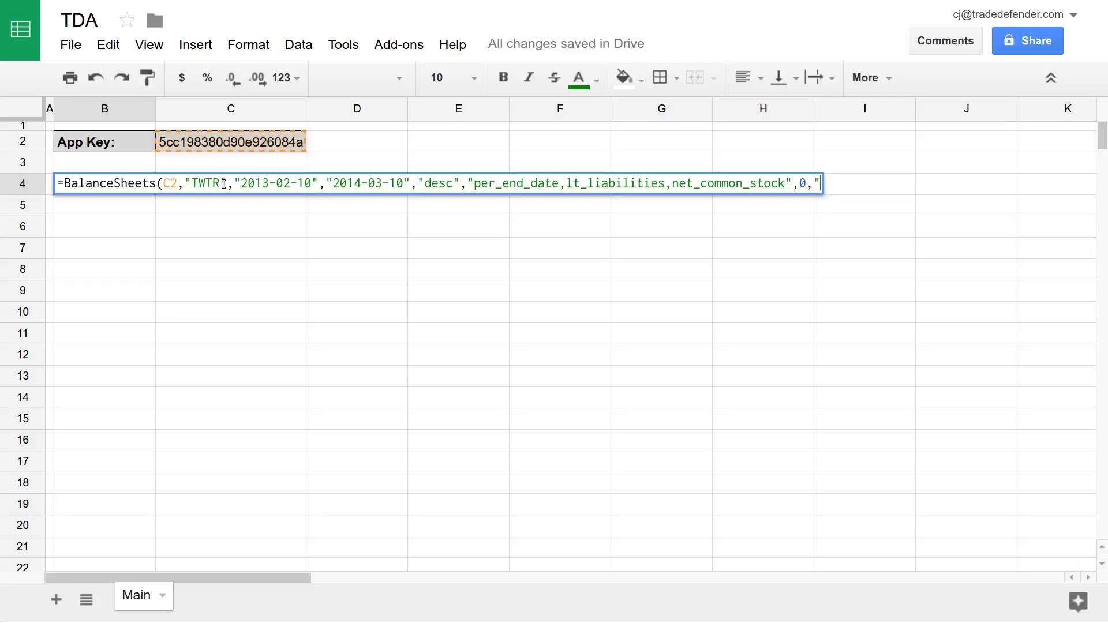
text(Q)
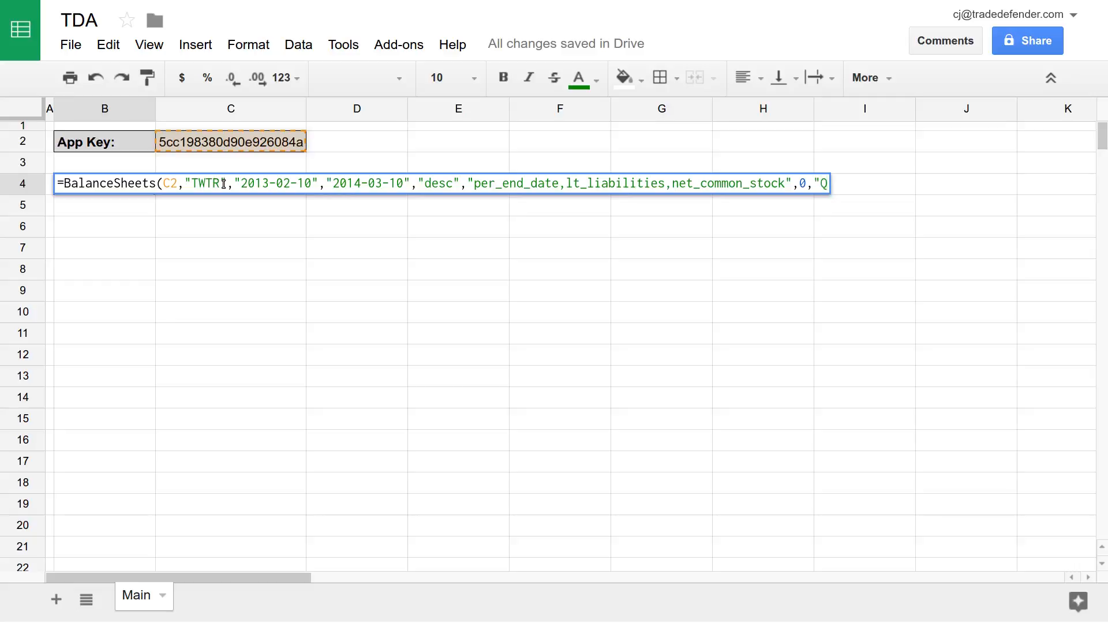
text(TM)
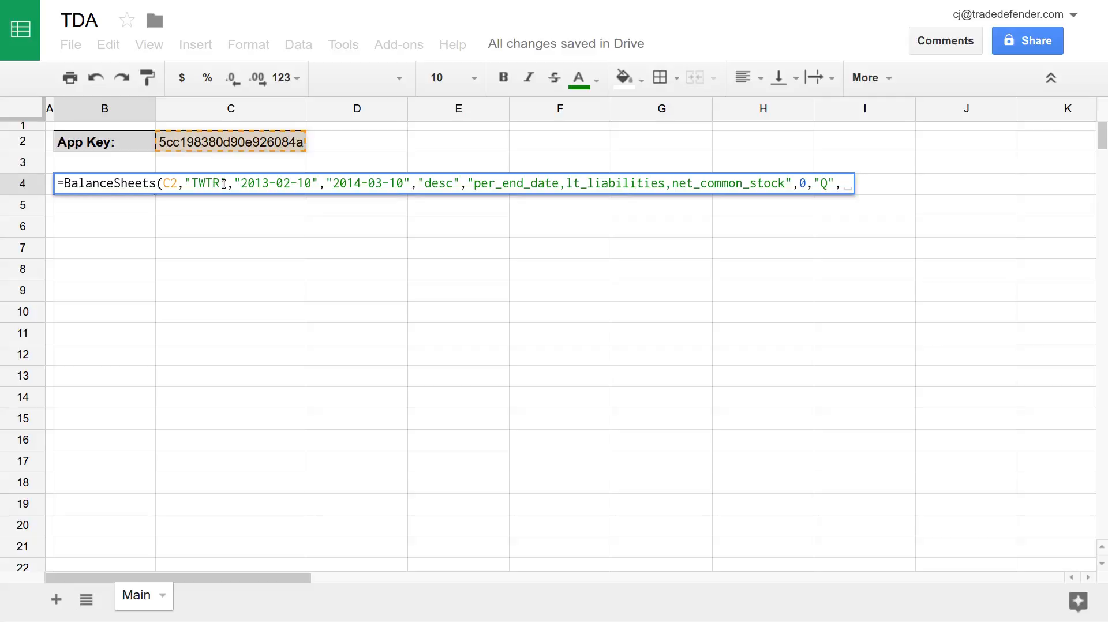
- Add the final 0 argument, close the parenthesis and enter the formula
text(0)
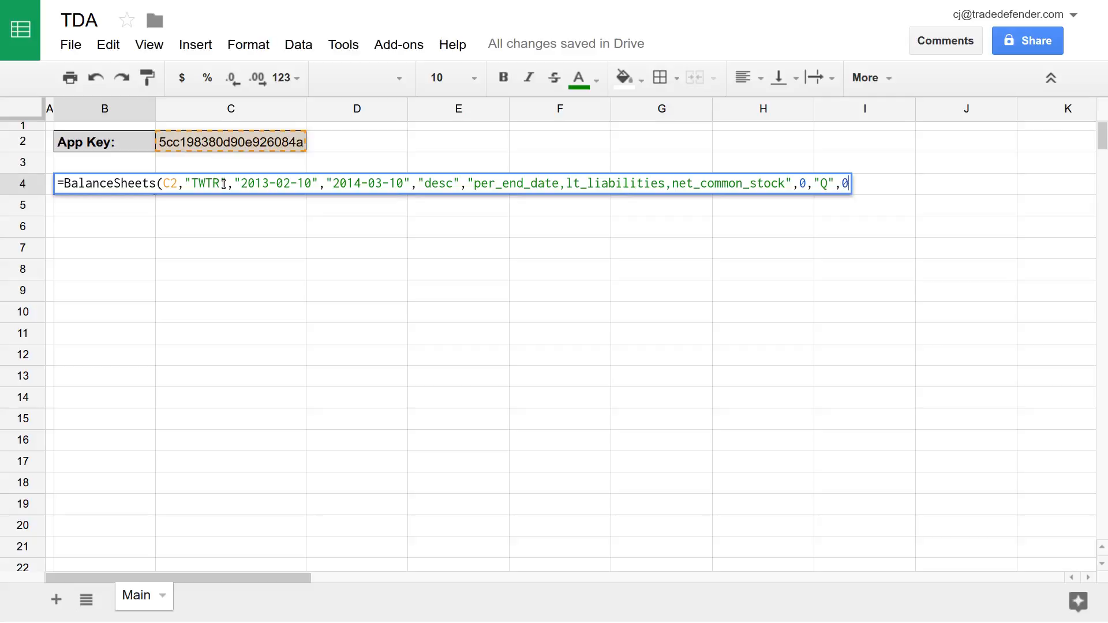
text(1)
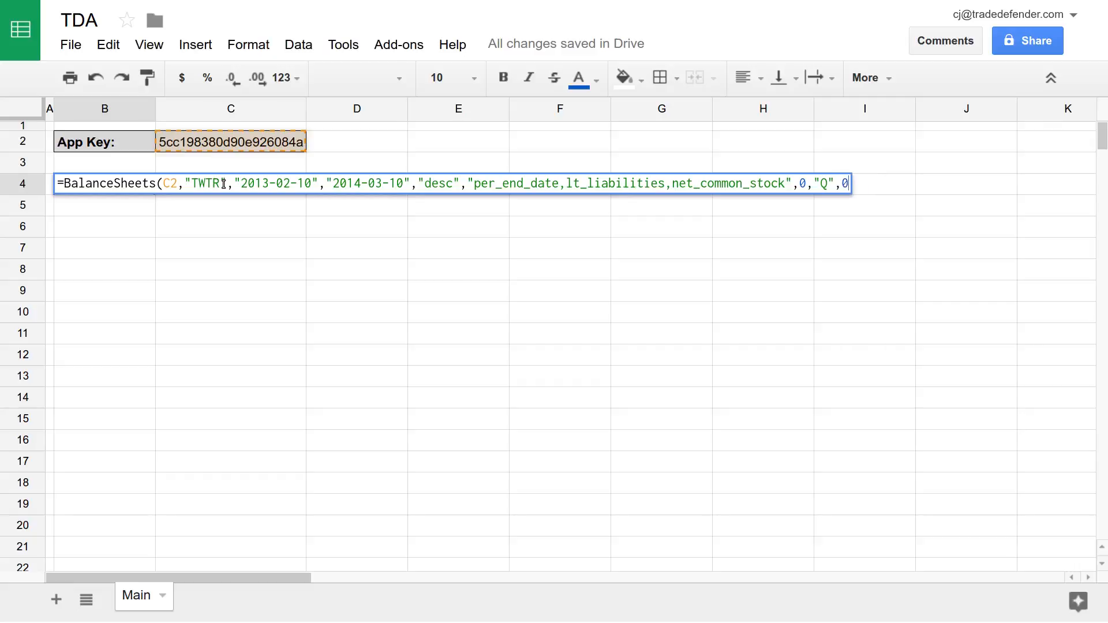
text())
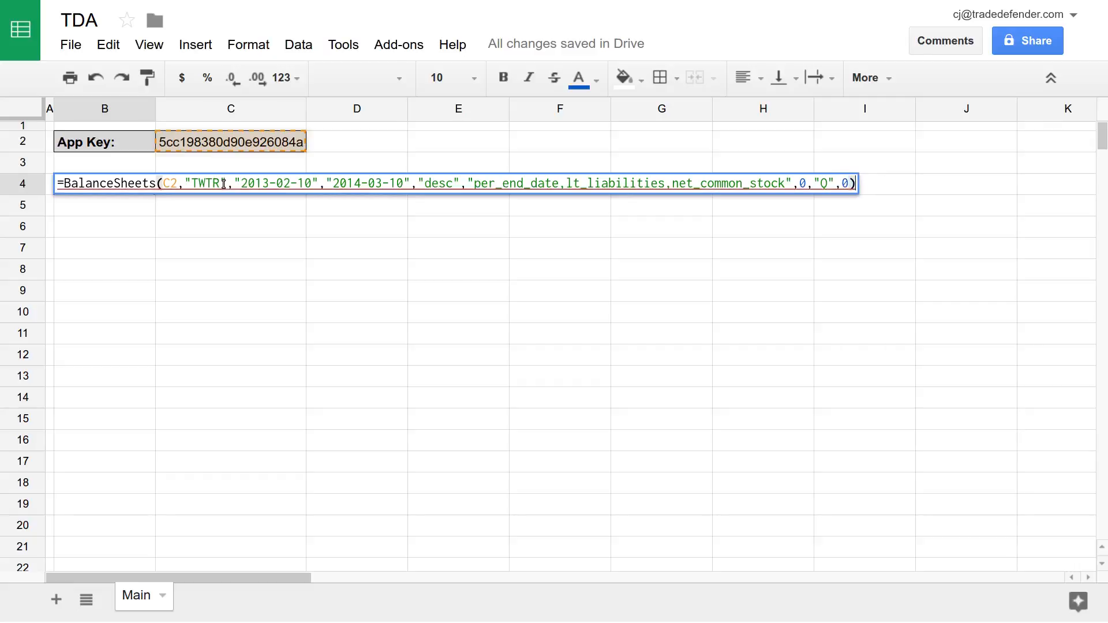
key(enter)
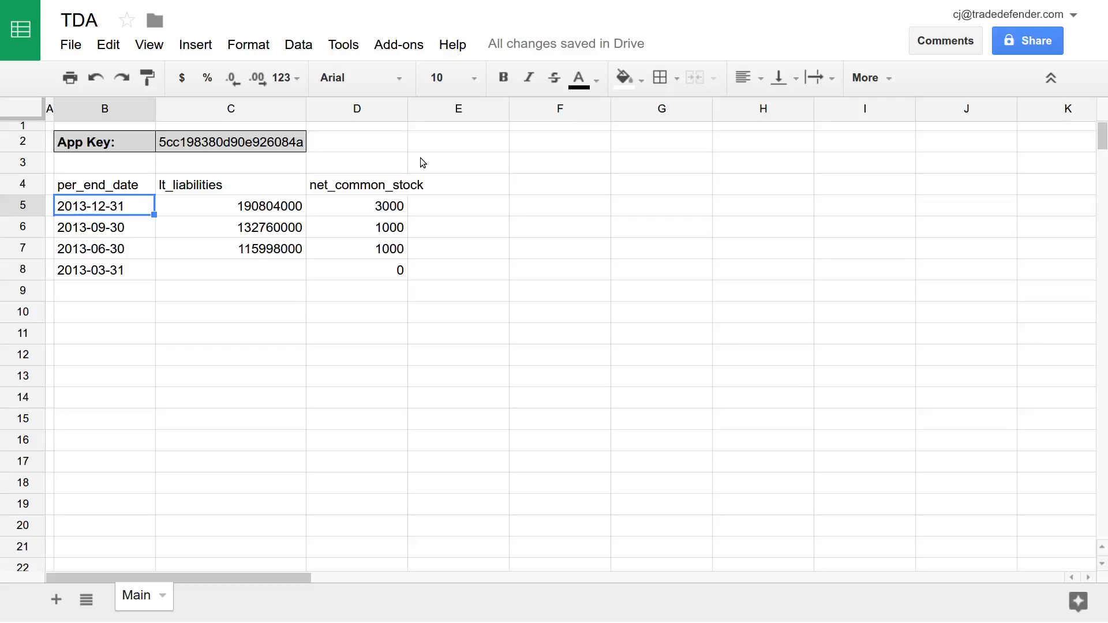
mouse_move(78, 175)
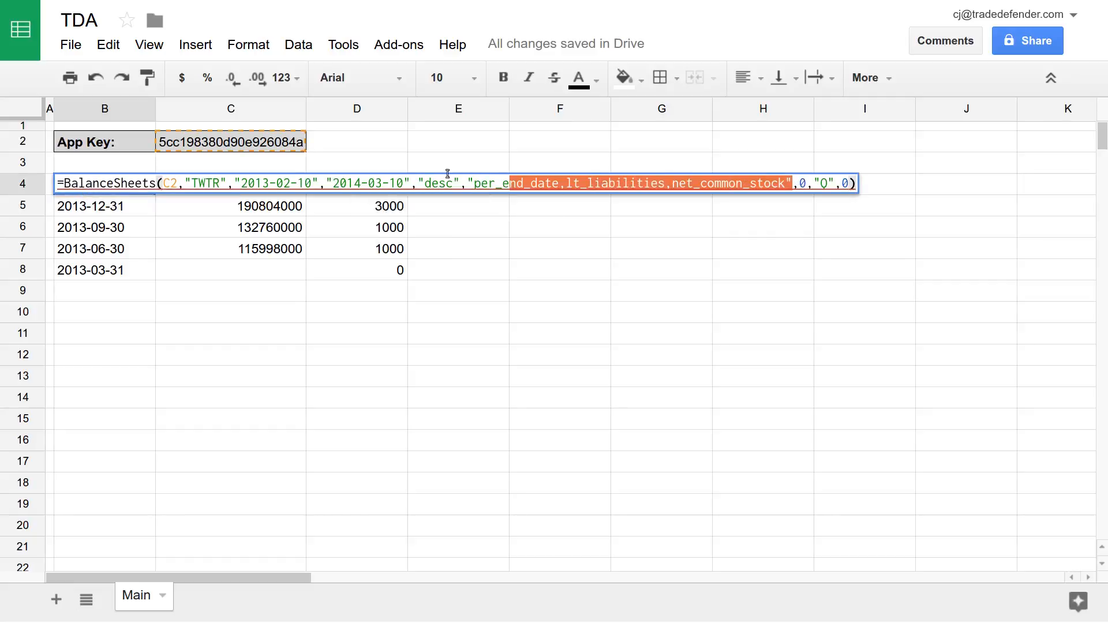
- Delete the field list and date arguments from the BalanceSheets formula
key(enter)
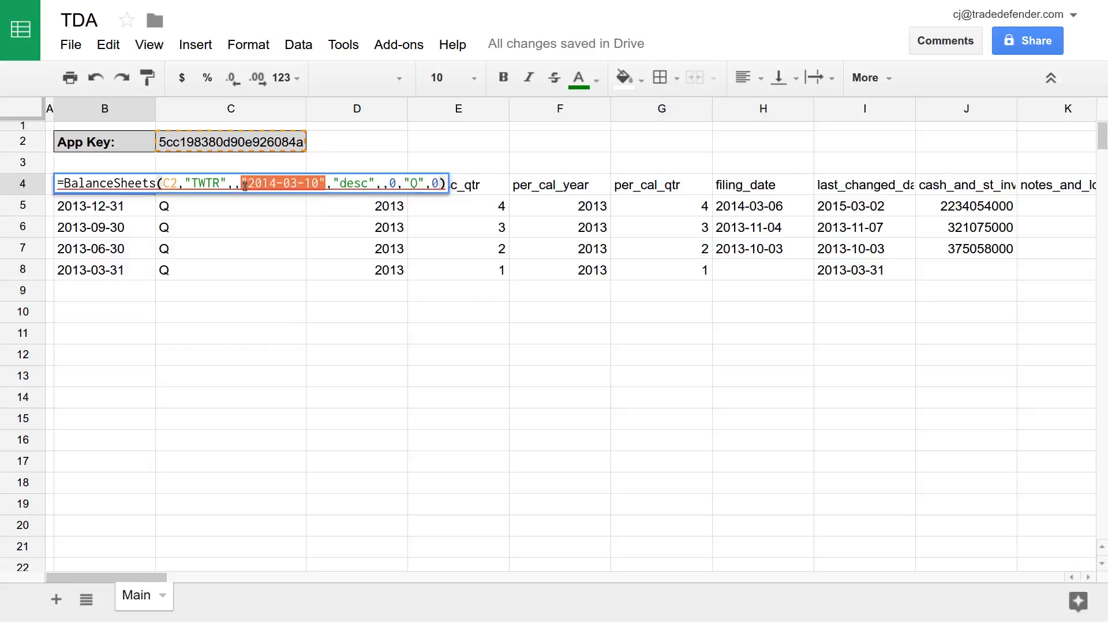
key(enter)
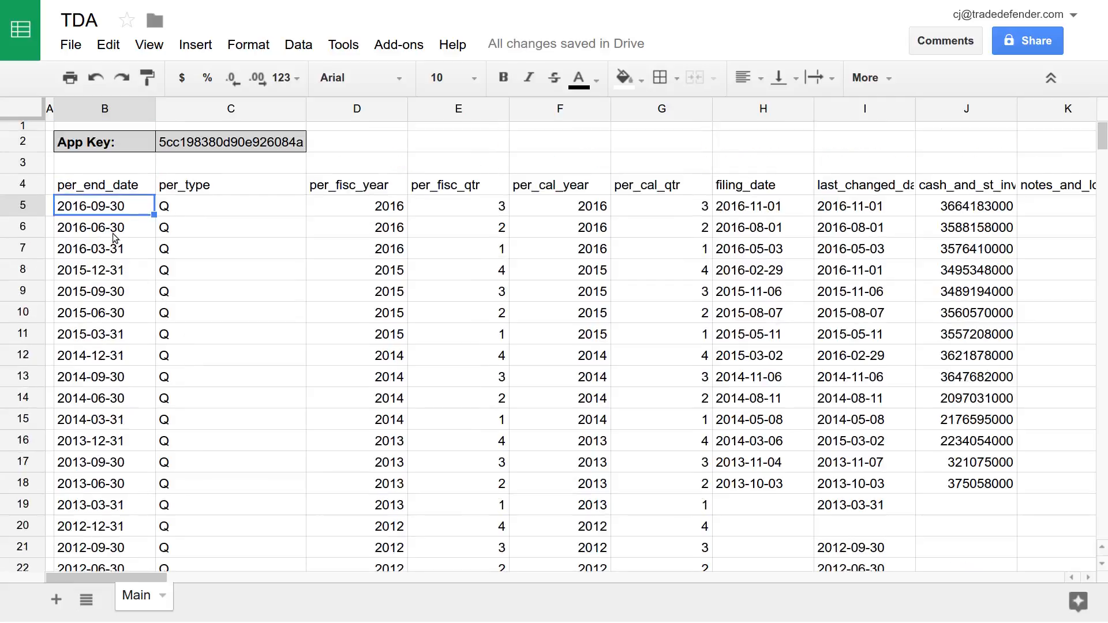
mouse_move(87, 200)
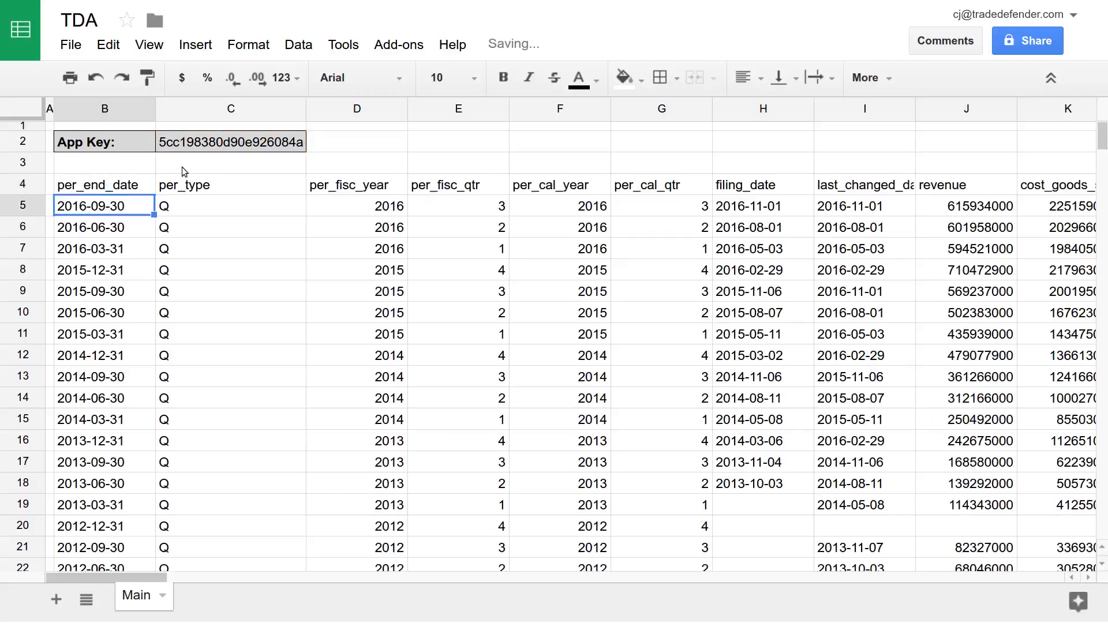
- Scroll right through the income-statement columns from revenue to post-tax income
scroll(right, 3)
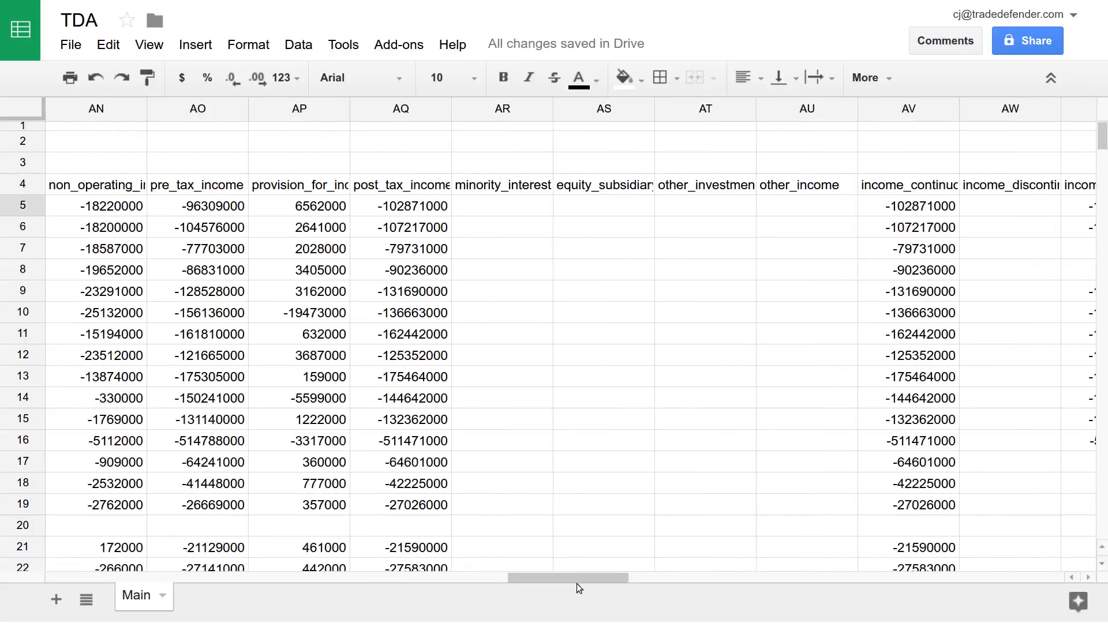